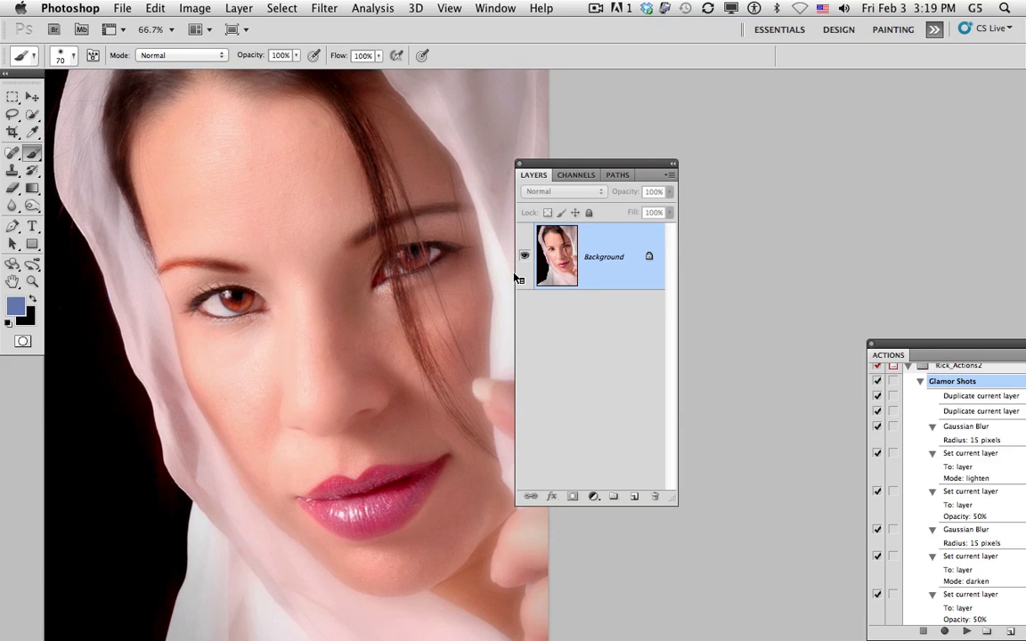
mouse_move(515, 273)
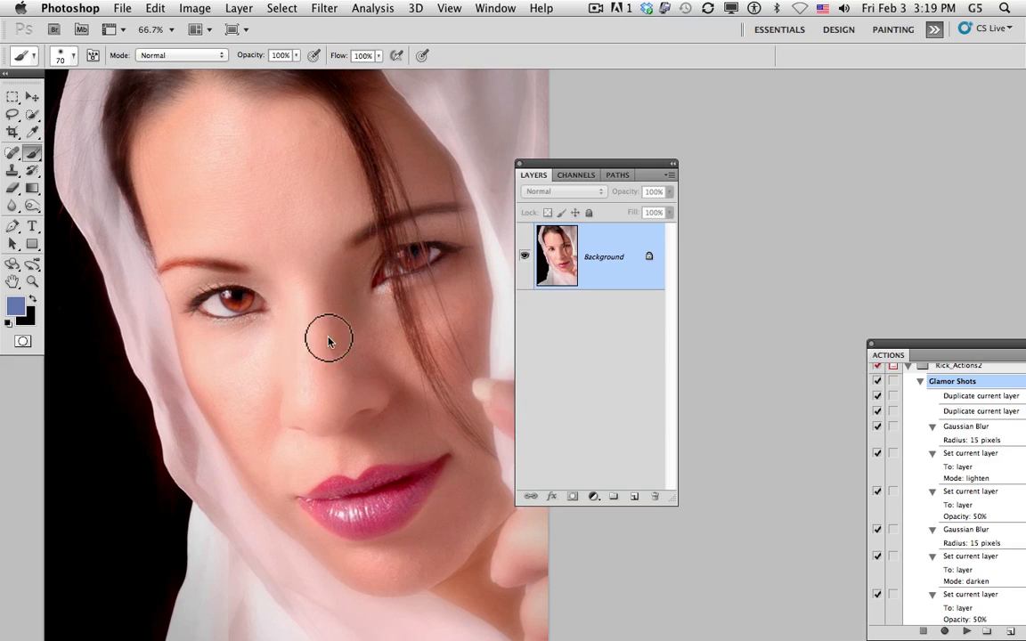
mouse_move(341, 341)
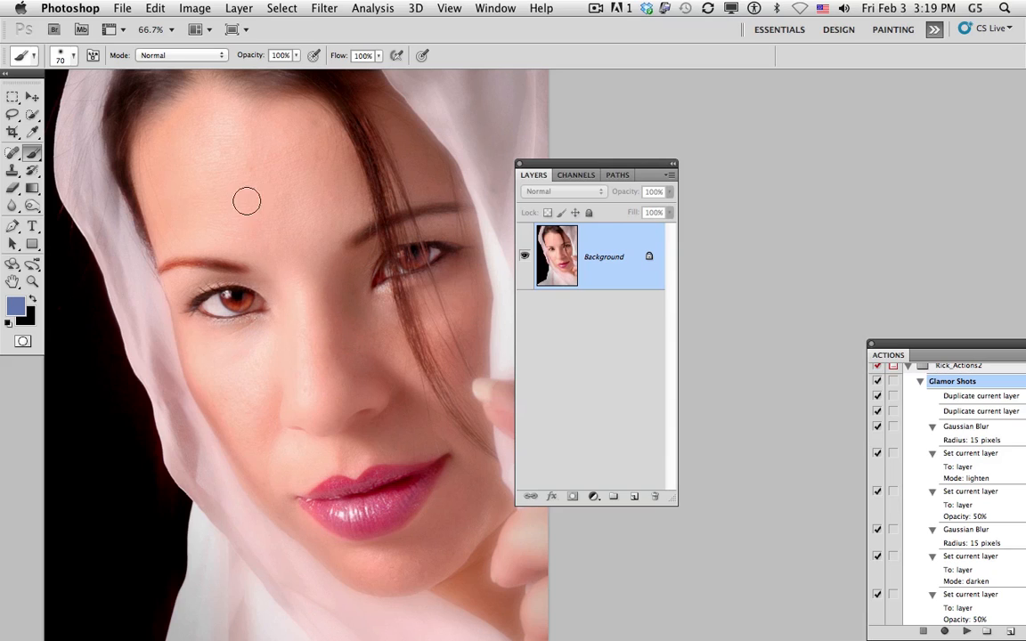
mouse_move(303, 262)
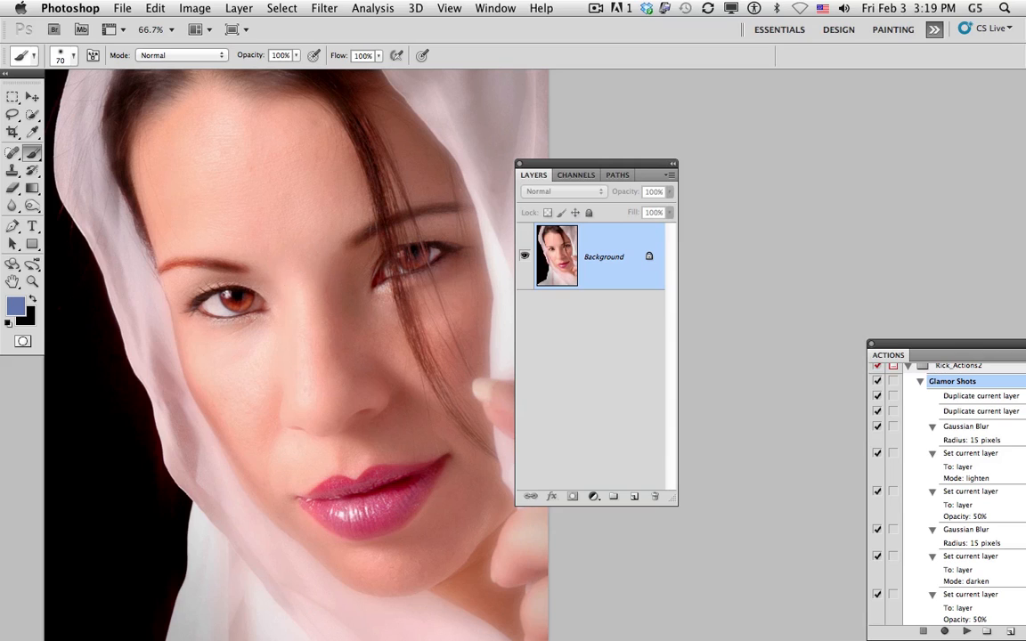
mouse_move(277, 295)
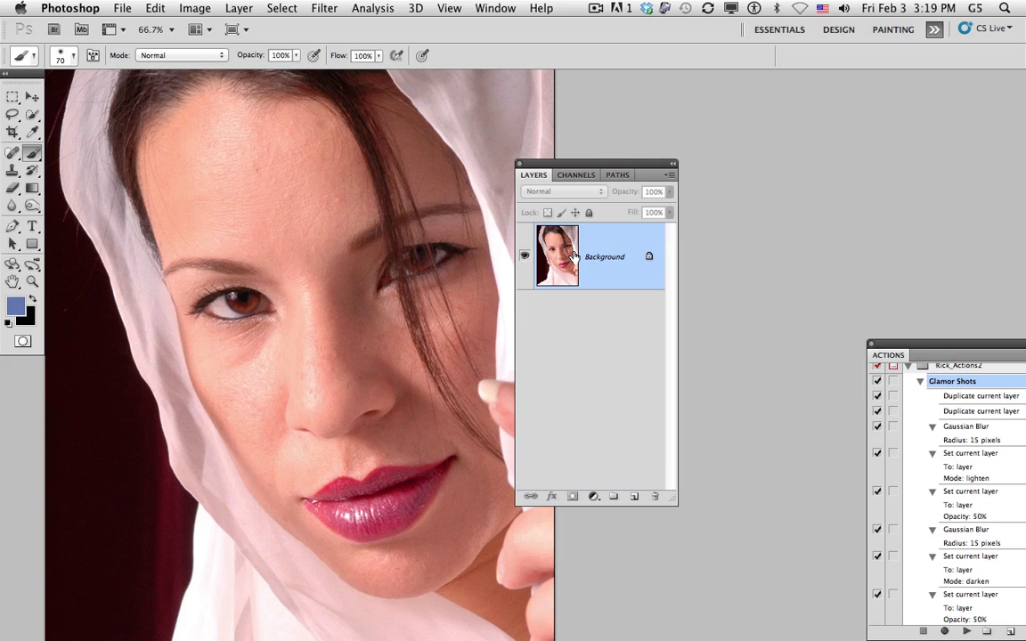
mouse_move(557, 256)
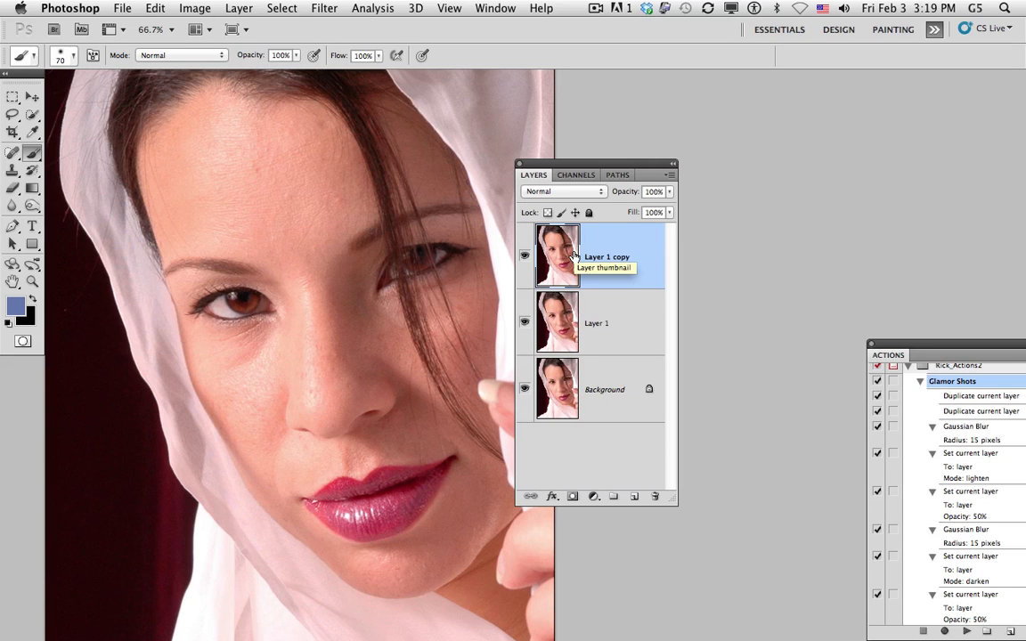
mouse_move(559, 250)
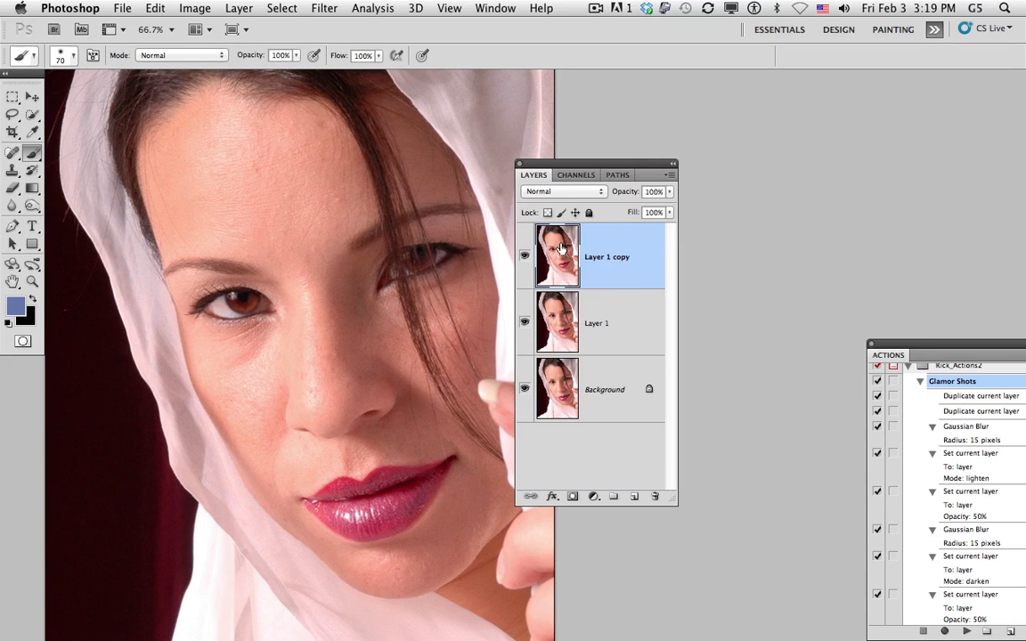
- Apply a 10-pixel Gaussian Blur to Layer 1 copy, then select Layer 1
click(324, 8)
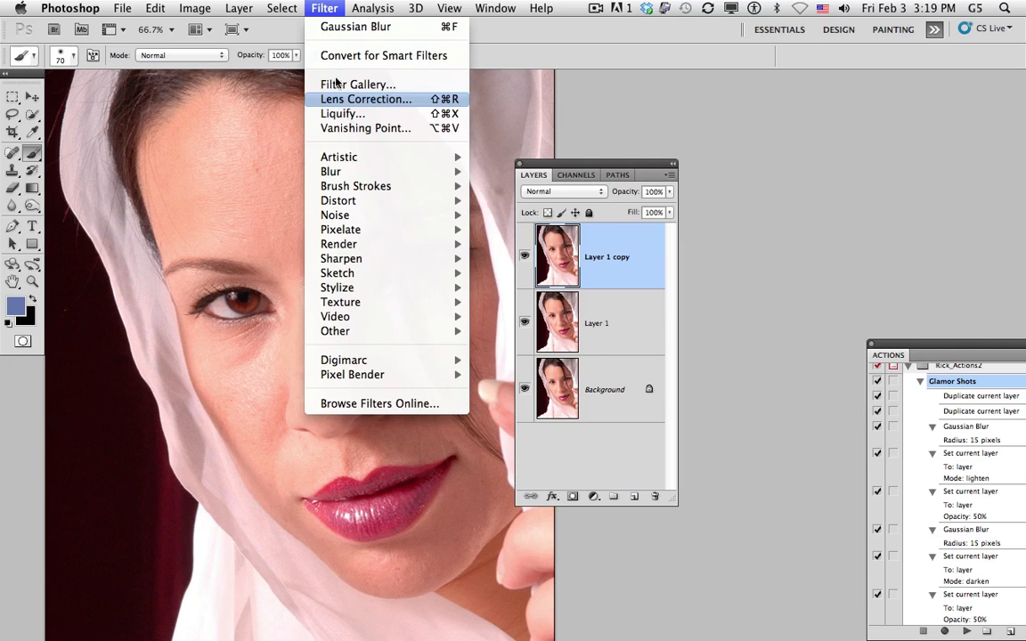
mouse_move(472, 207)
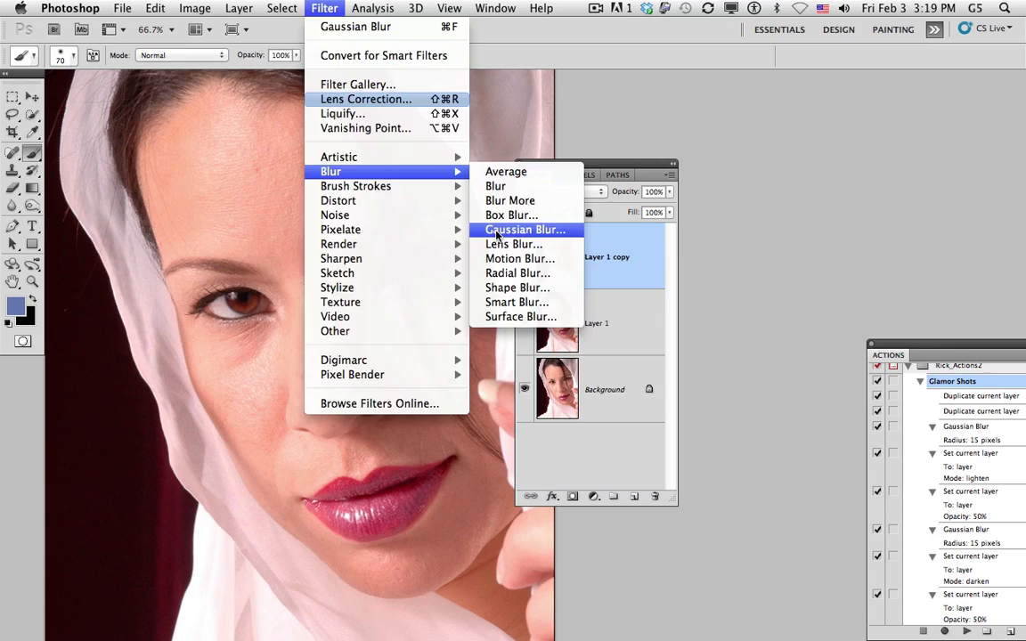
click(524, 230)
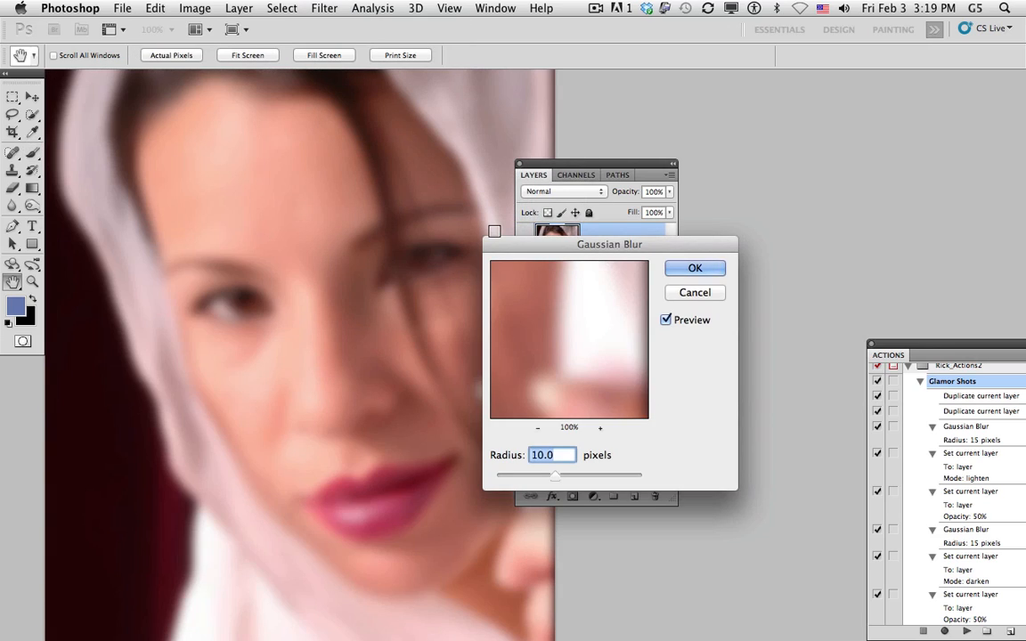
click(695, 267)
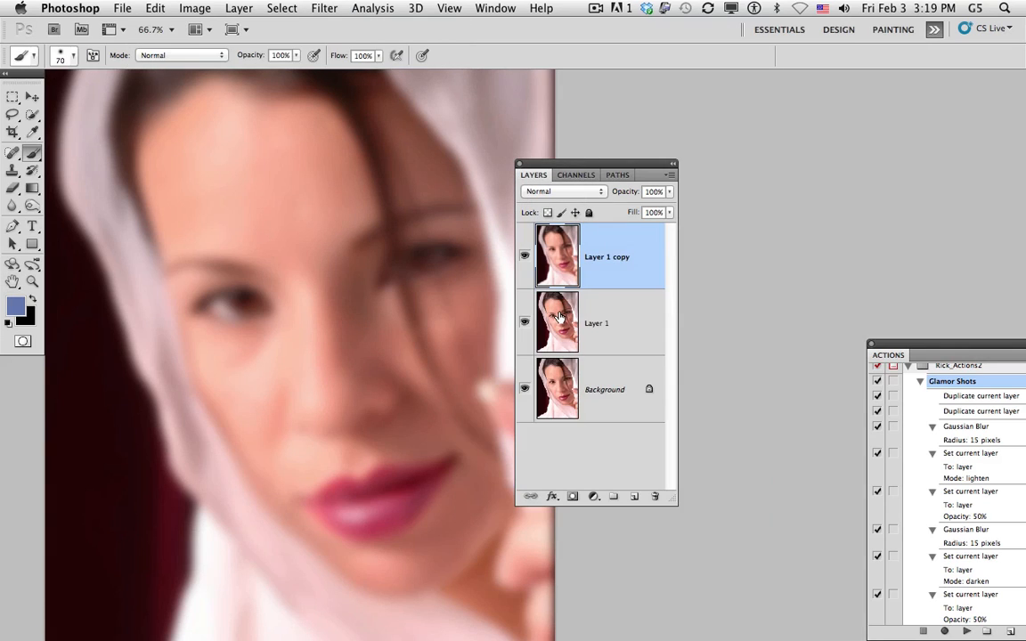
click(324, 8)
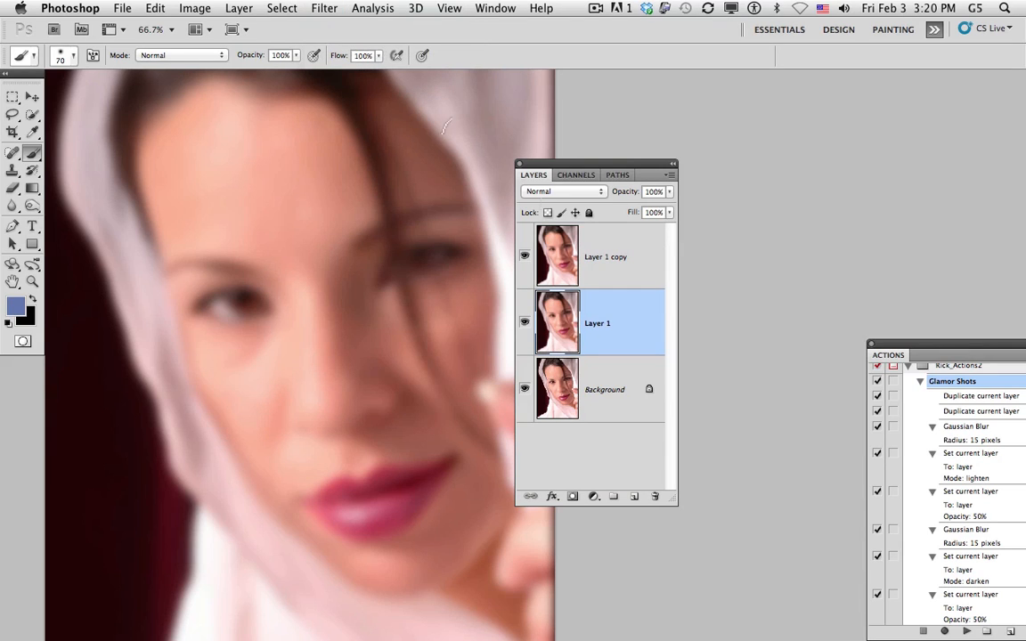
- Set Layer 1 copy to Darken and Layer 1 to Lighten, then reselect Layer 1 copy
click(563, 191)
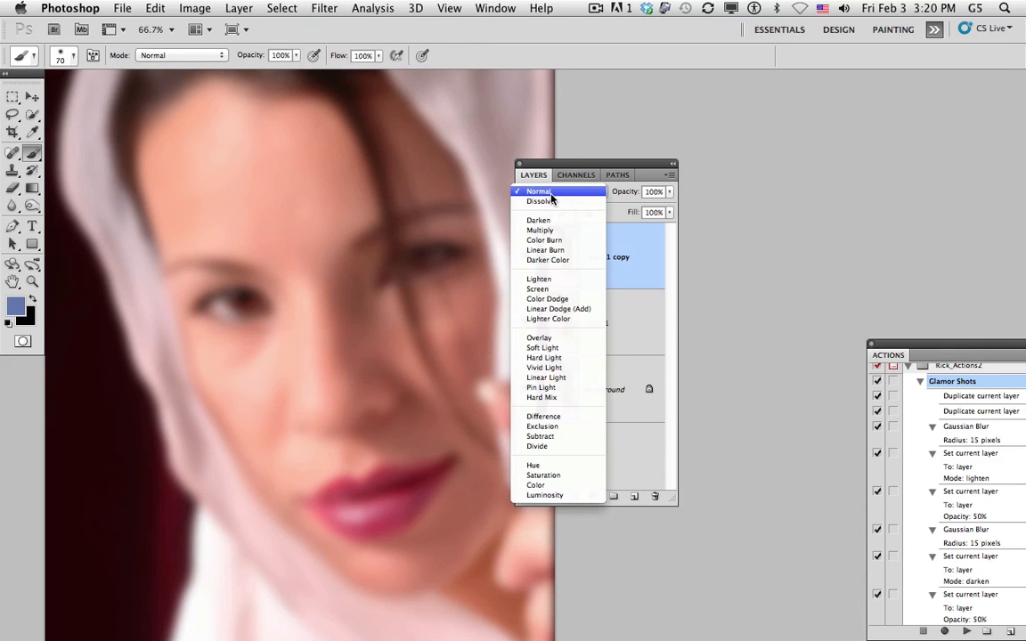
click(539, 220)
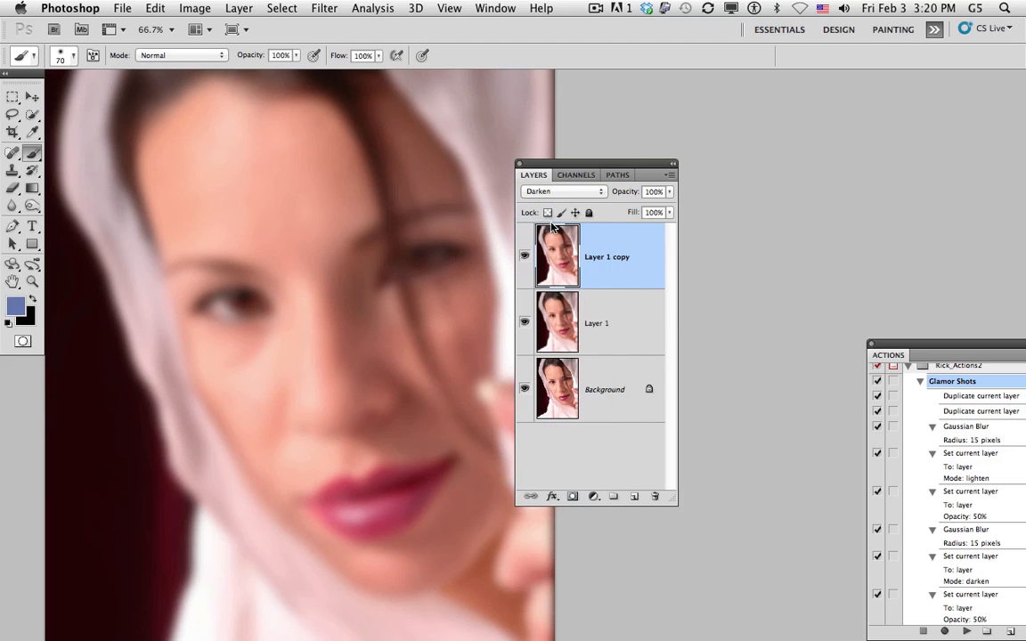
click(563, 192)
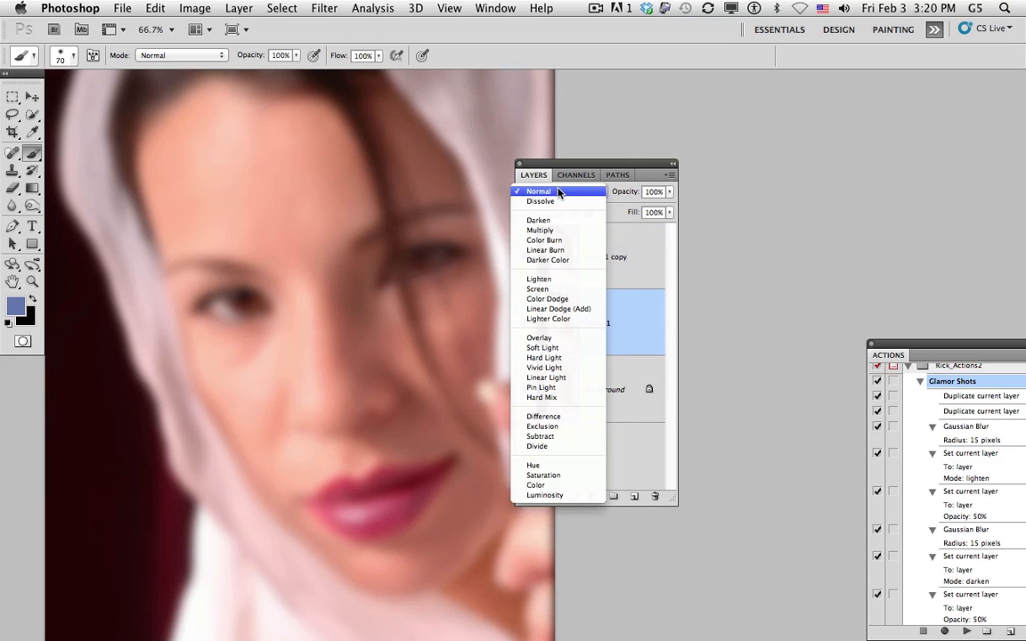
click(538, 278)
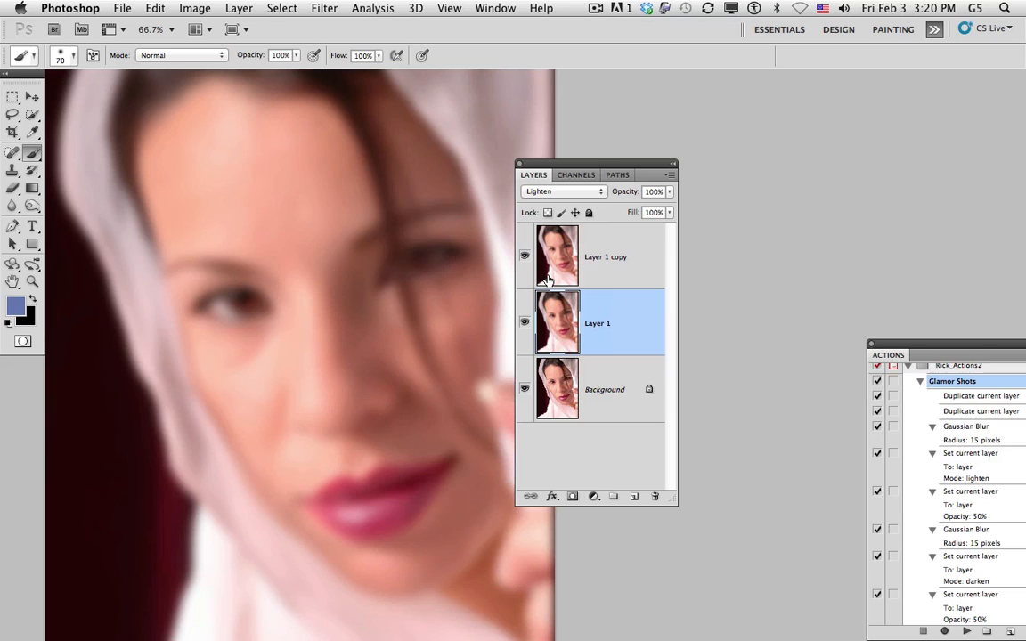
mouse_move(547, 281)
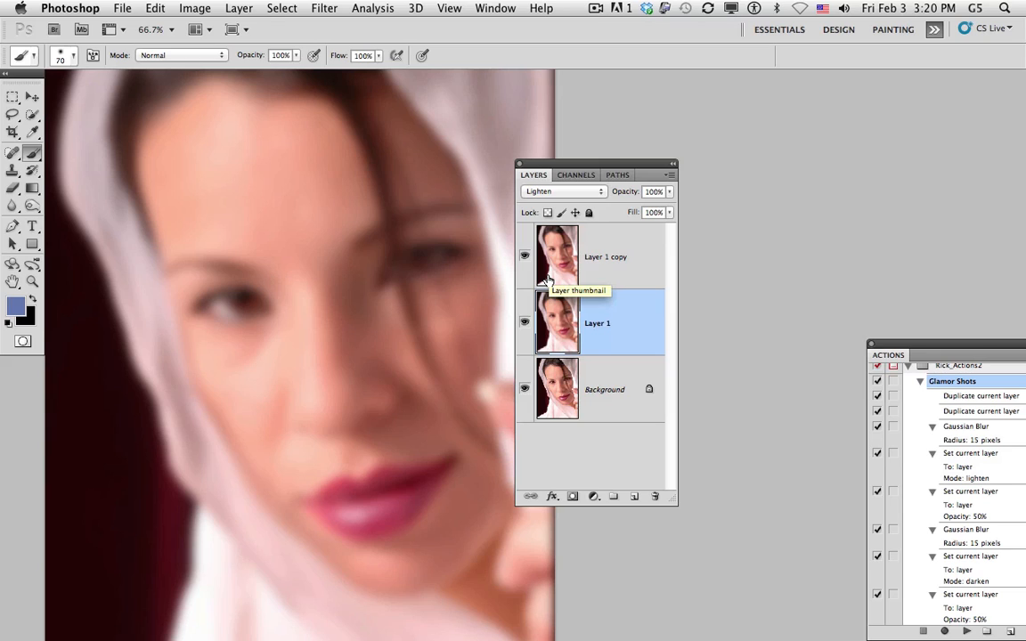
click(607, 256)
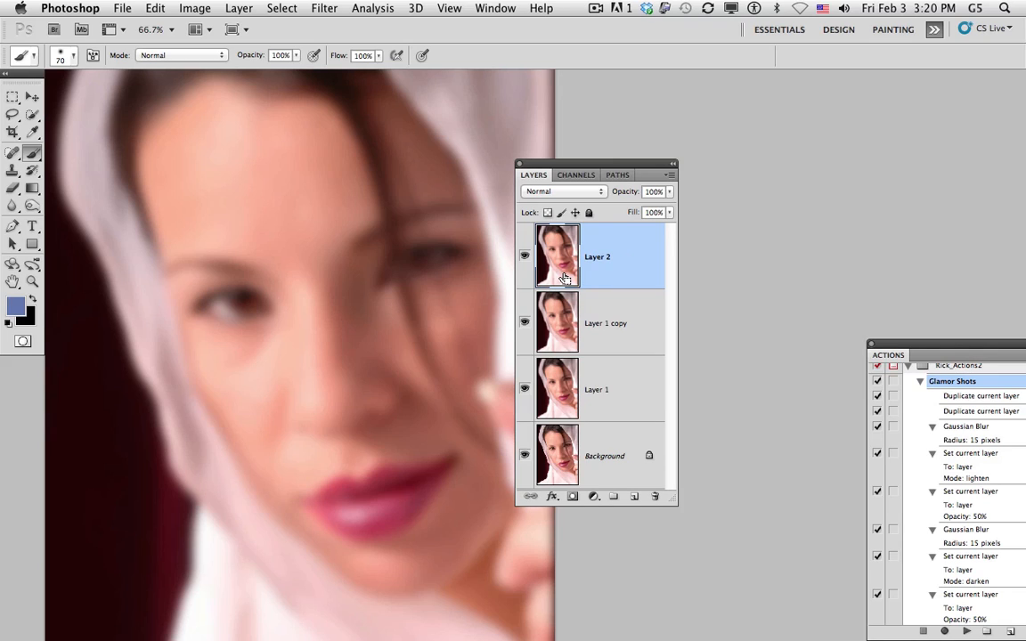
mouse_move(552, 246)
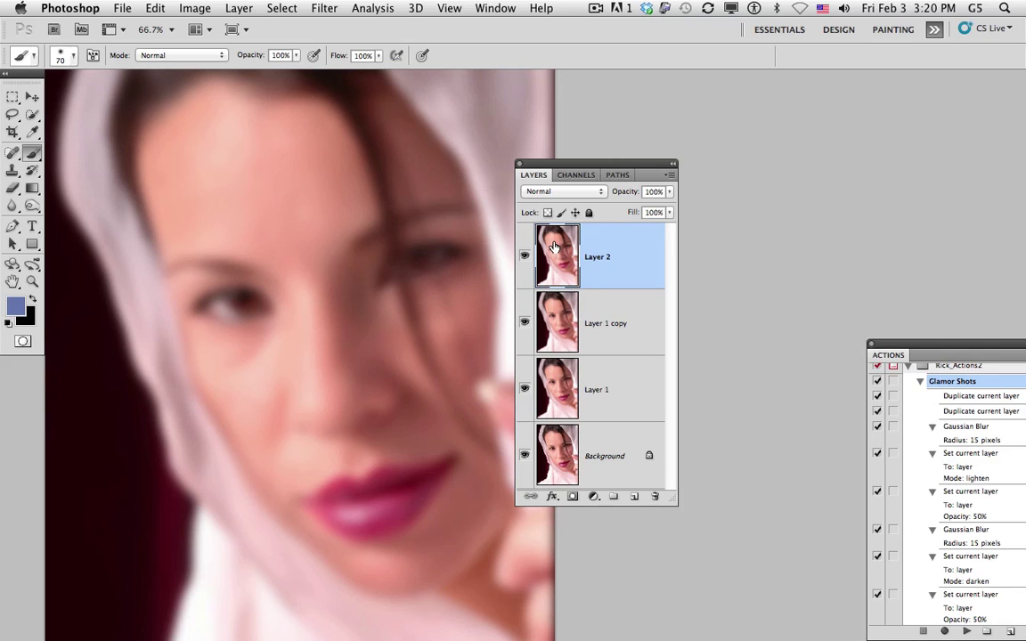
mouse_move(559, 316)
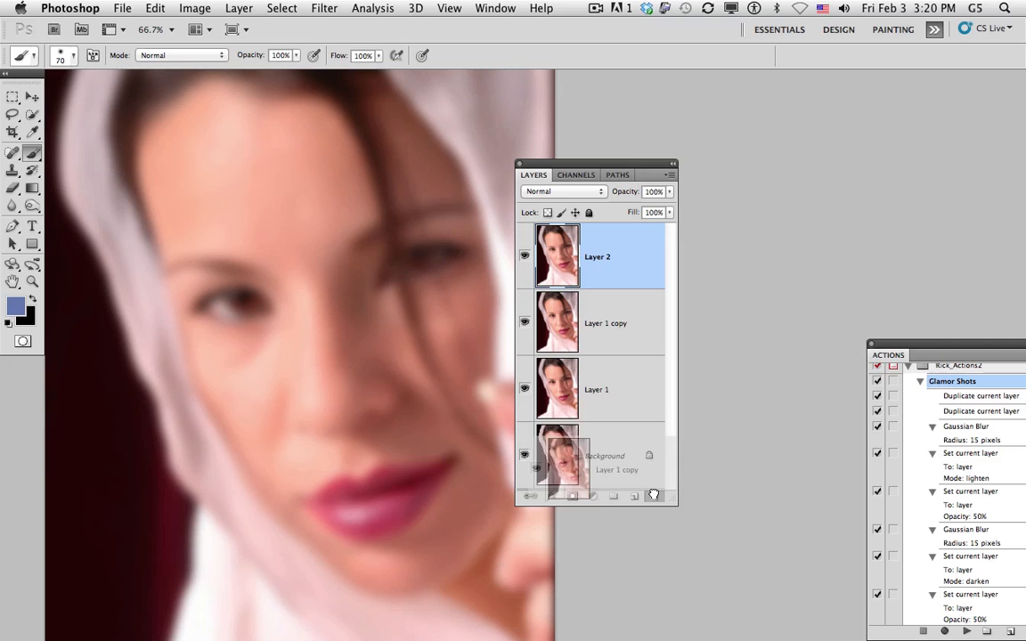
- Check the layer's Blending Options and dismiss the dialog without changes
double_click(597, 257)
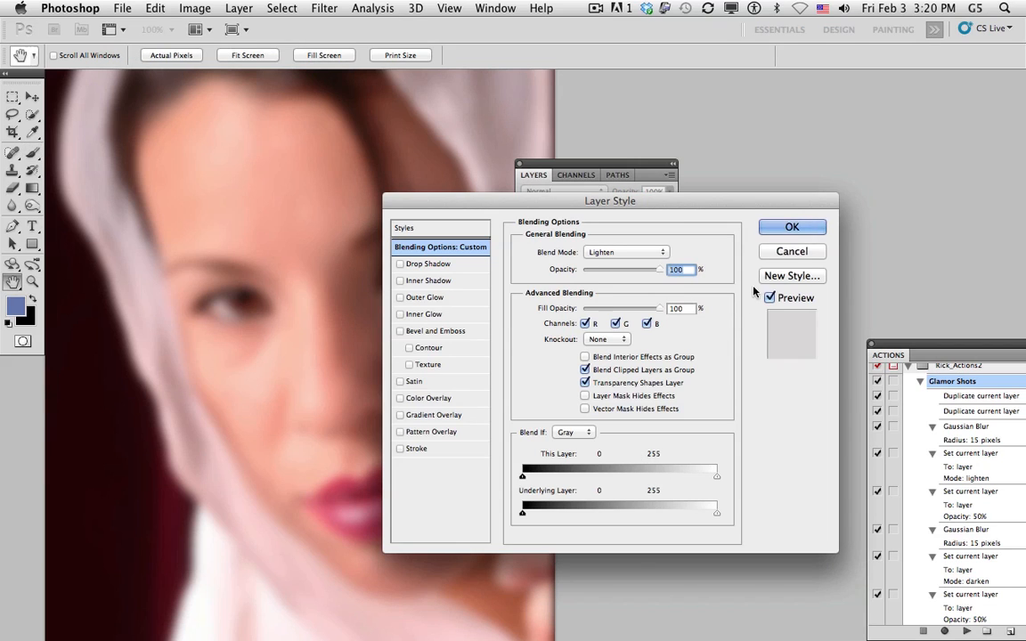
click(791, 226)
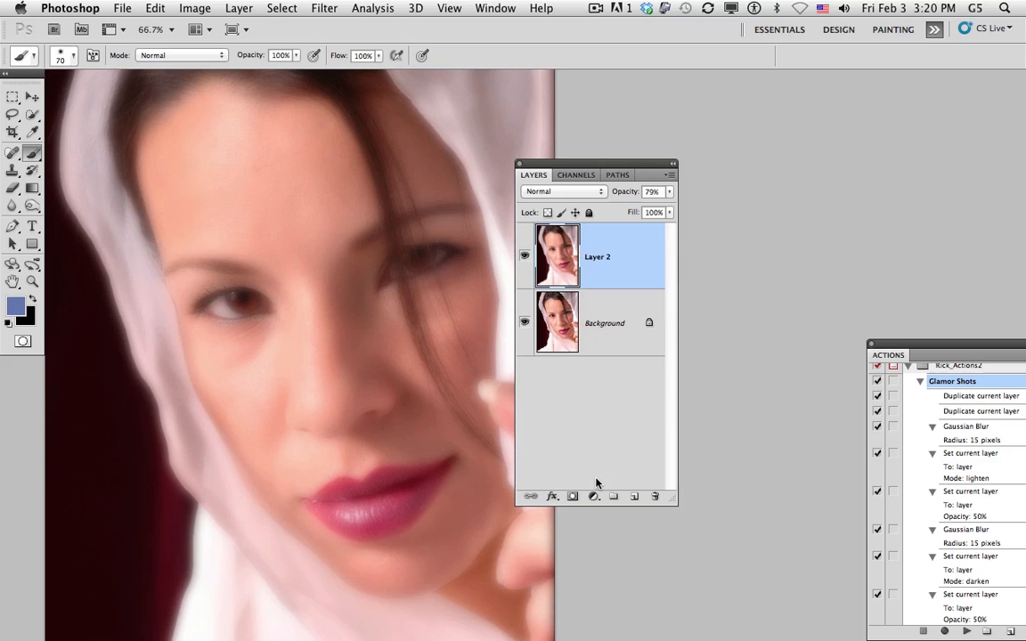
mouse_move(580, 469)
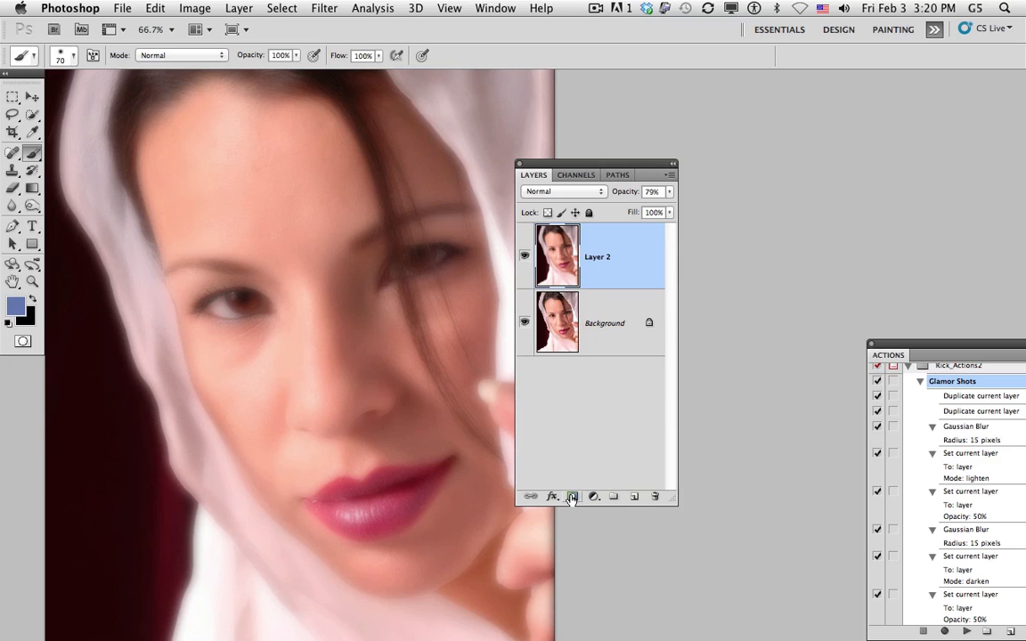
- Alt-add a black hide-all layer mask to Layer 2
click(573, 496)
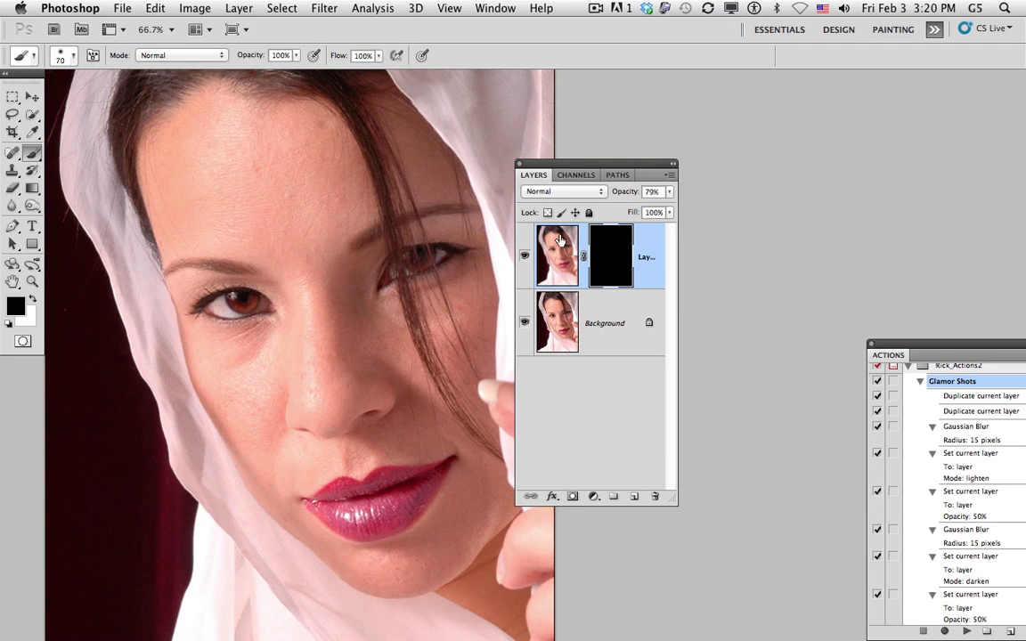
mouse_move(558, 240)
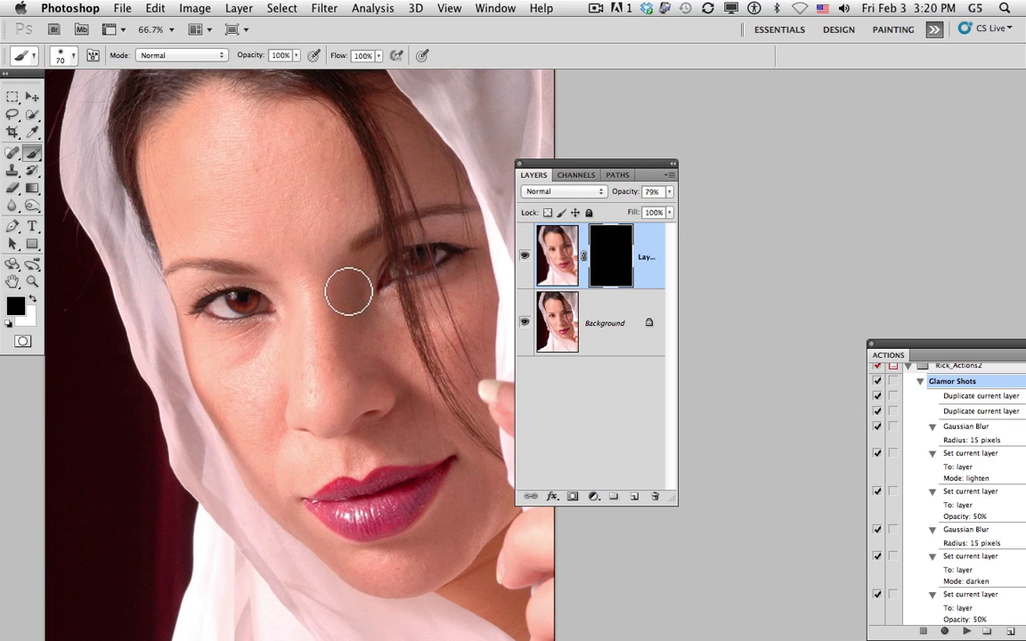
mouse_move(359, 291)
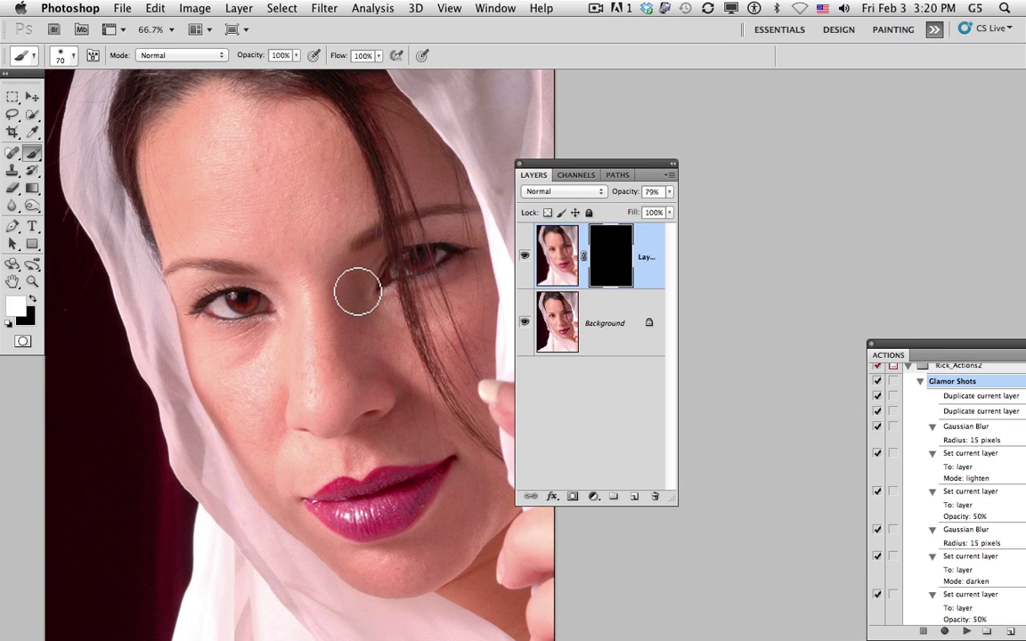
mouse_move(336, 203)
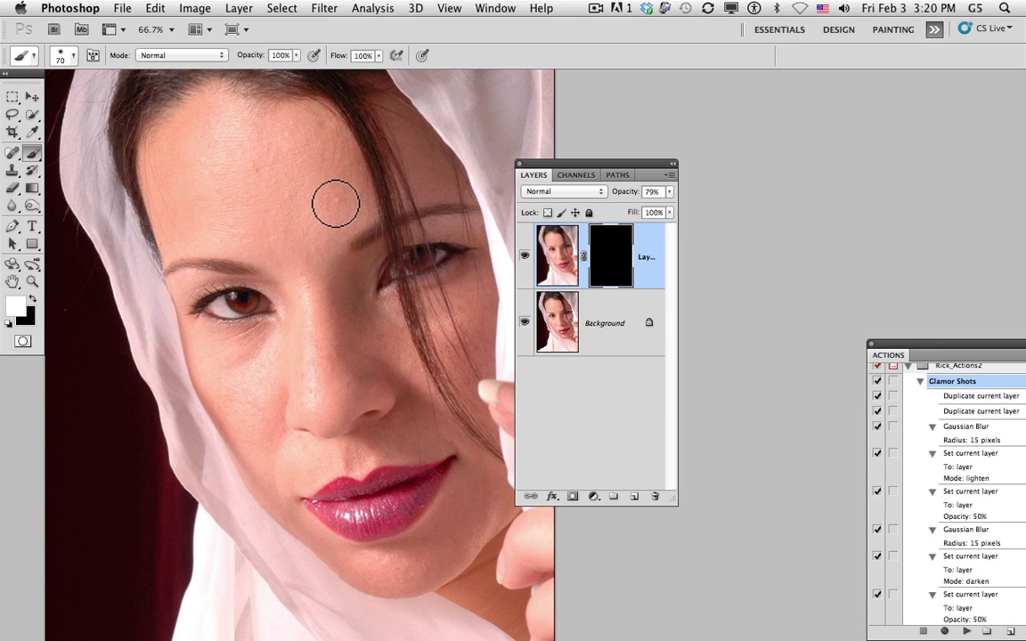
mouse_move(167, 167)
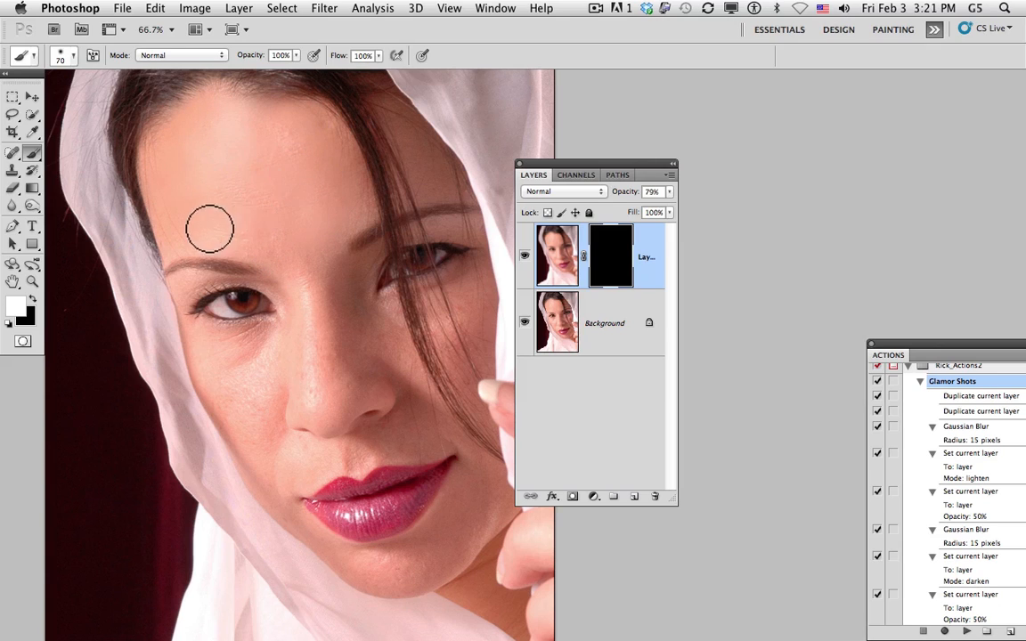
mouse_move(363, 204)
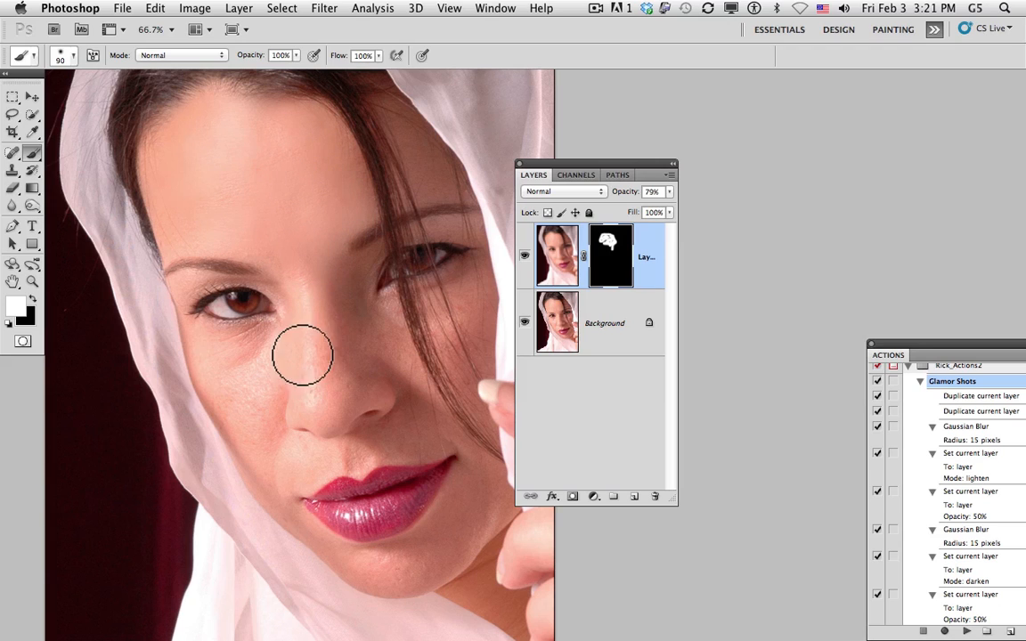
mouse_move(259, 397)
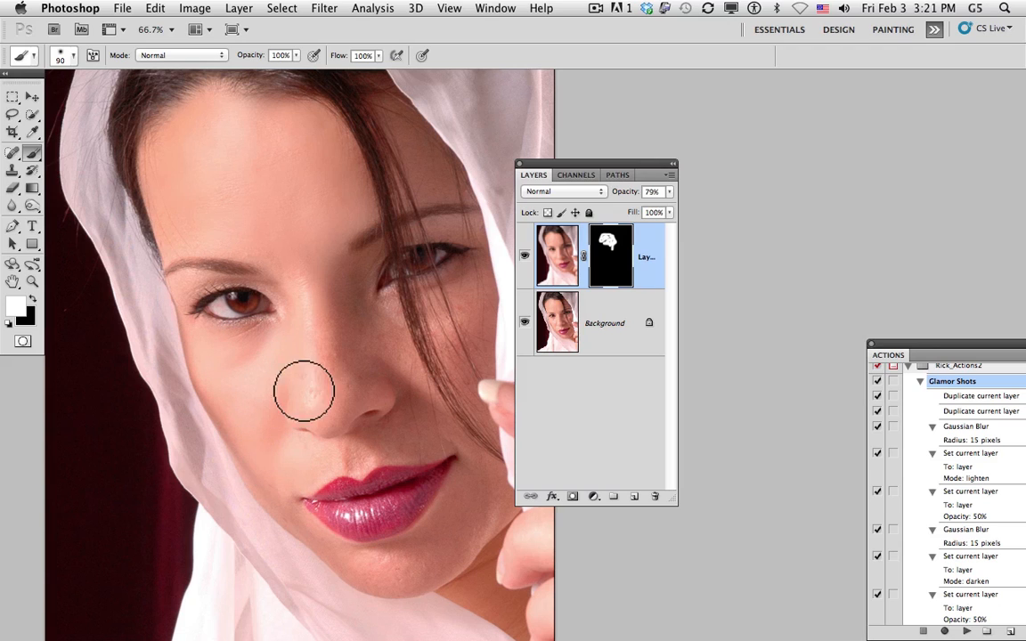
mouse_move(323, 321)
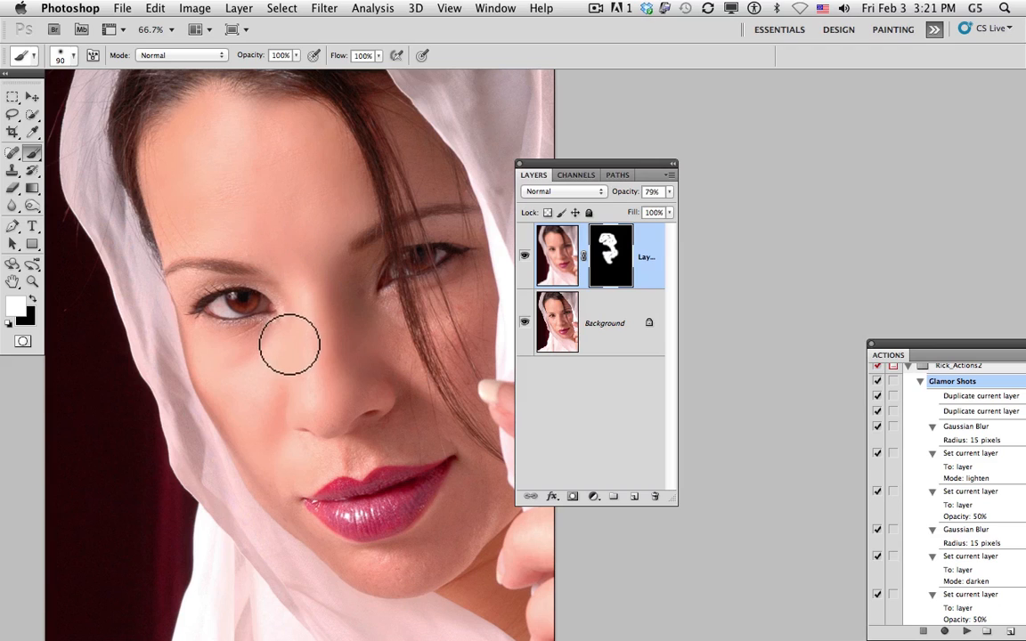
- Paint white on the mask over the cheek beside the nose
drag(290, 343, 419, 426)
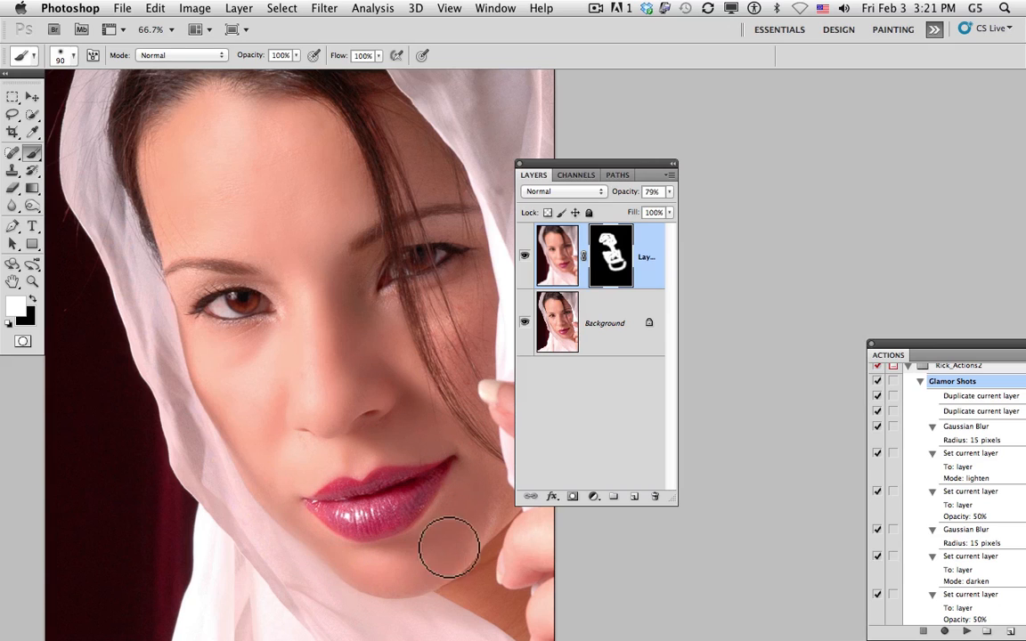
mouse_move(343, 423)
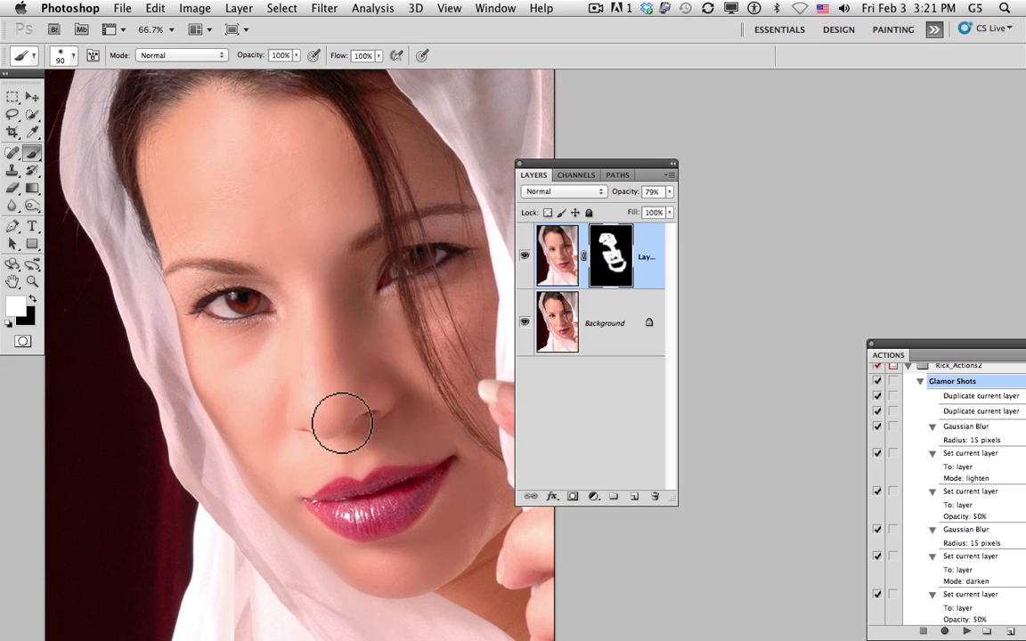
mouse_move(437, 303)
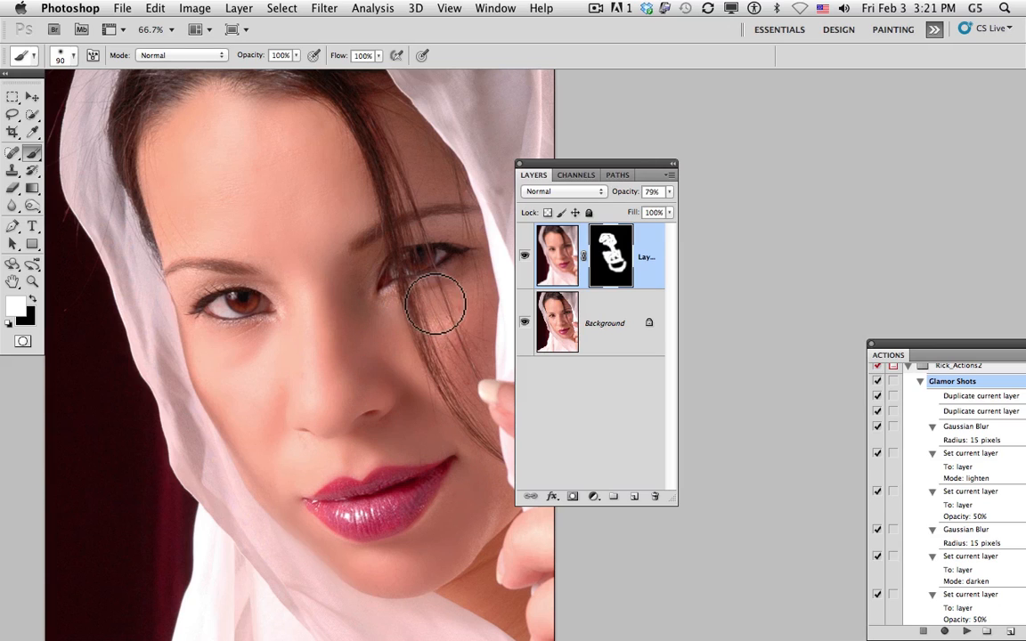
mouse_move(475, 356)
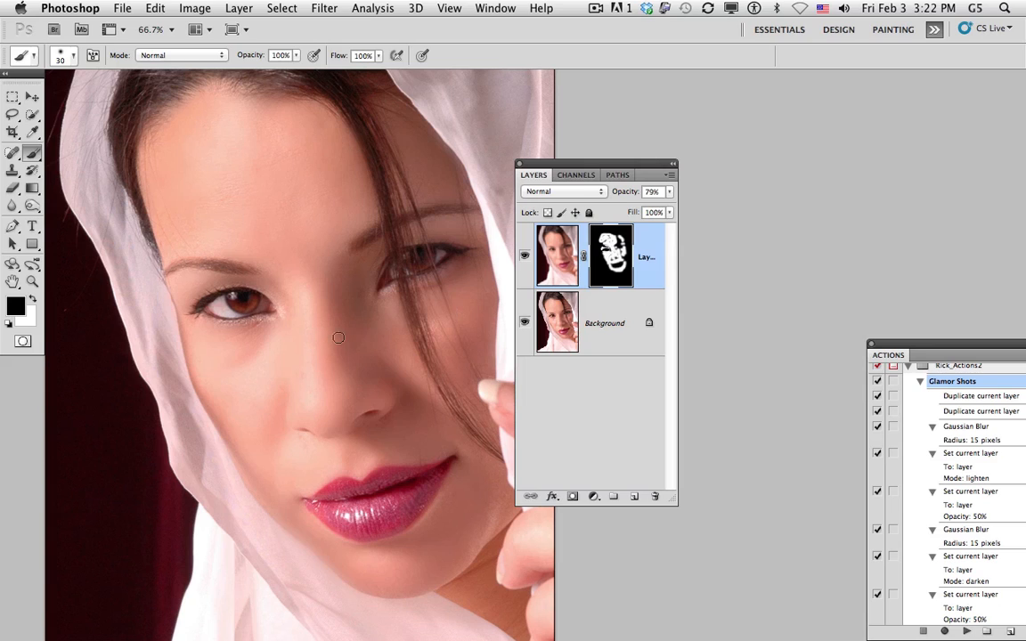
mouse_move(329, 294)
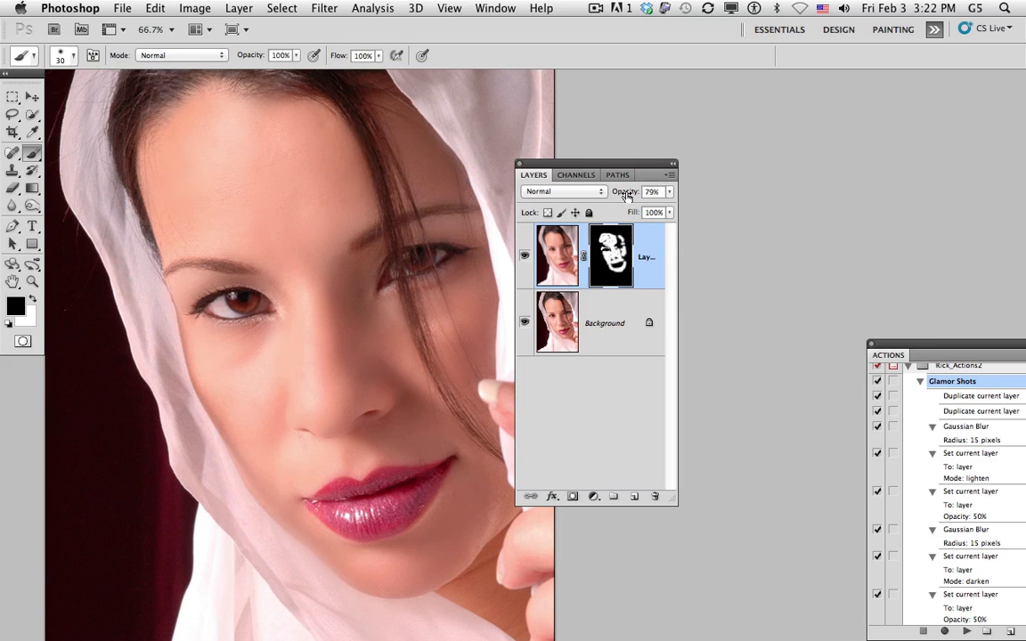
- Select Layer 2's opacity value so it can be replaced with 50%
triple_click(653, 192)
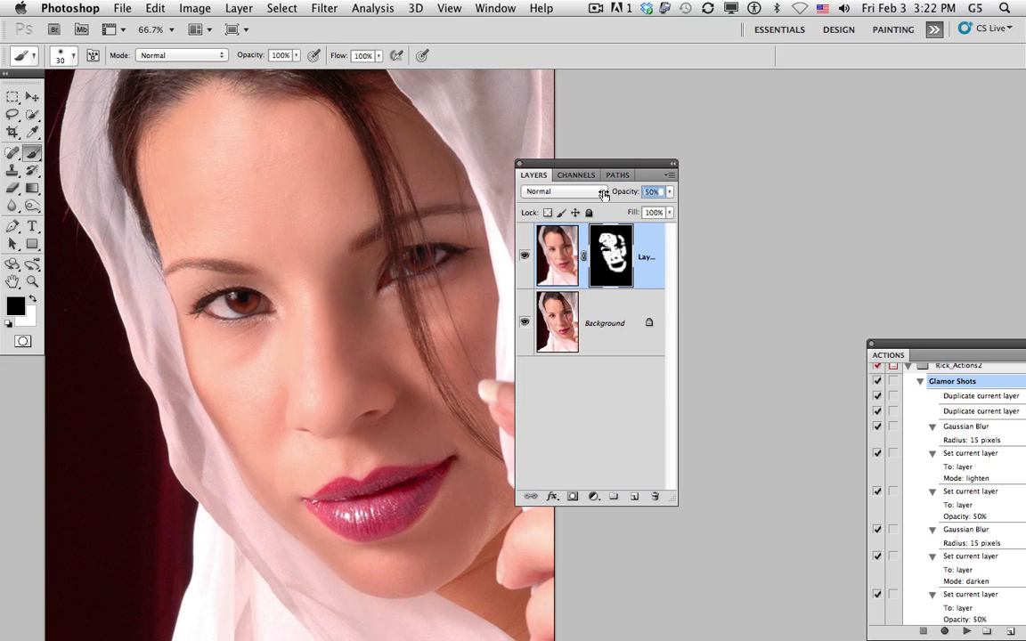